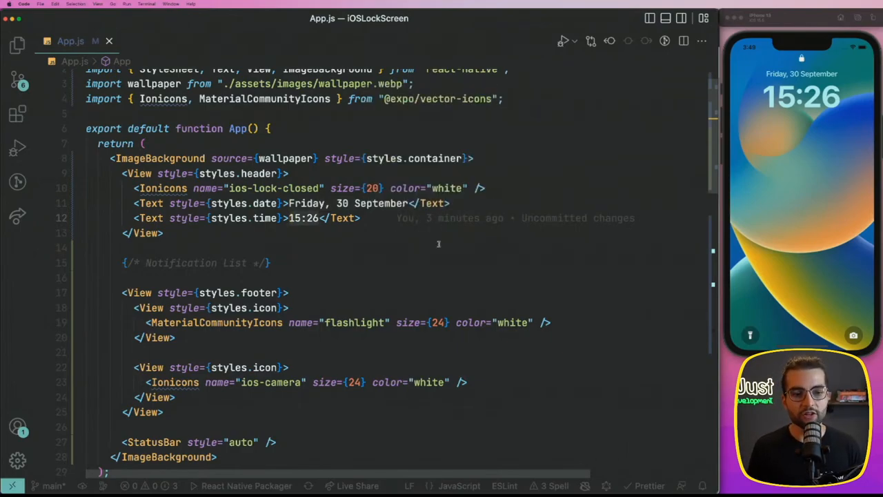
Step: Start the Expo development server from a new terminal with npx expo start --offline
left_click(288, 218)
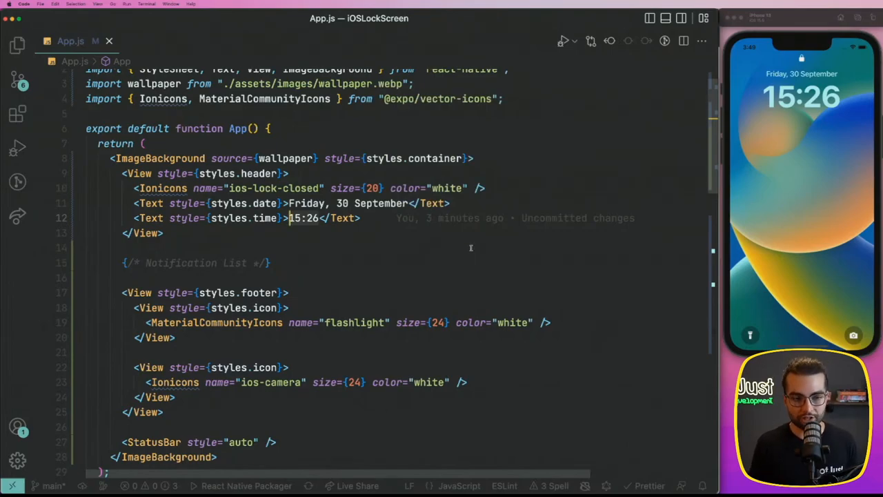
left_click(146, 3)
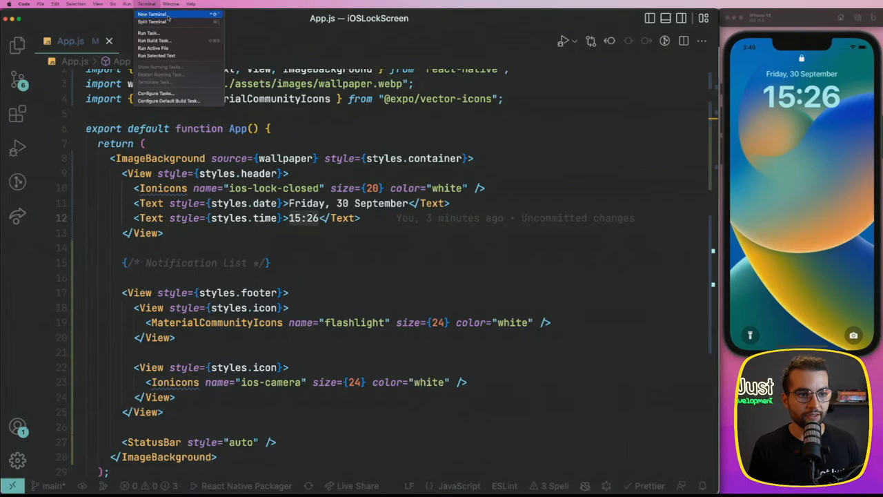
left_click(152, 14)
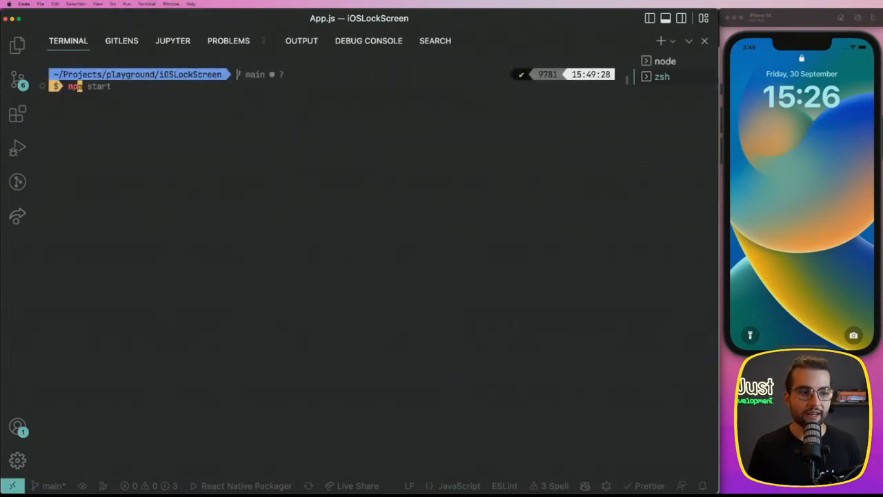
type("npx expo start --offline")
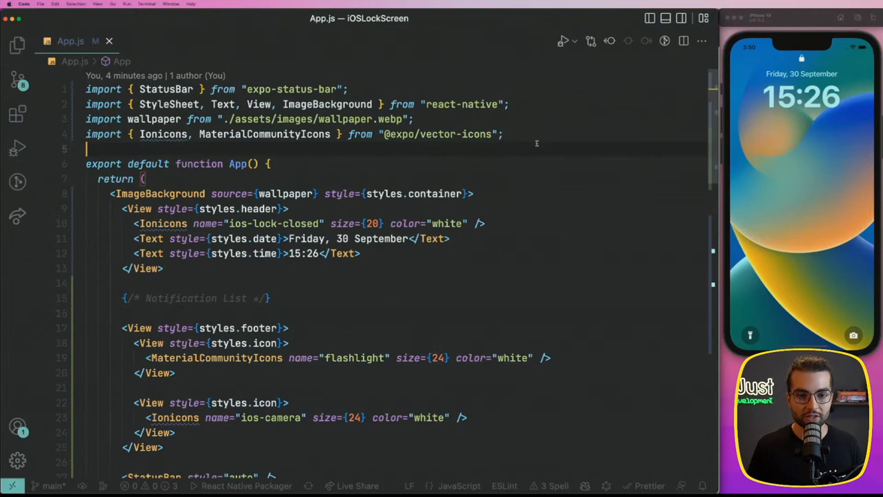
Step: Import dayjs and replace the hardcoded 15:26 with {dayjs().toISOString()} in the time Text
type("import dayjs from 'dayjs';")
left_click(245, 252)
type("{")
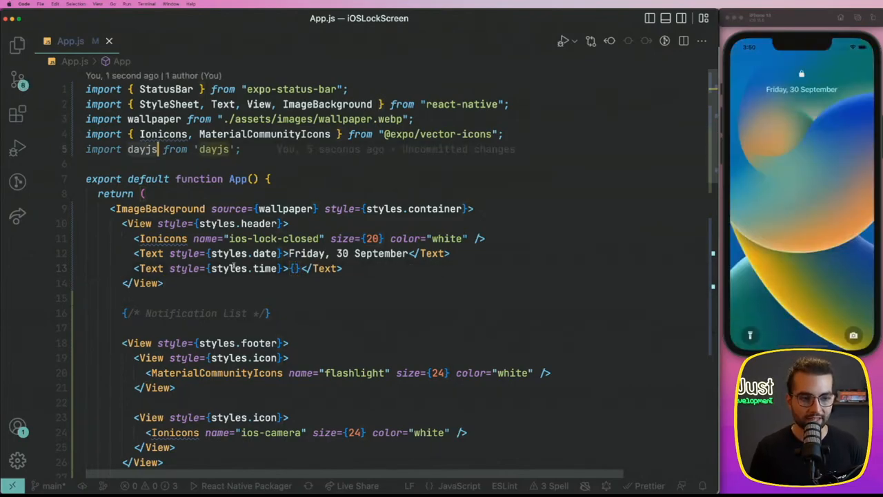
type("dayjs")
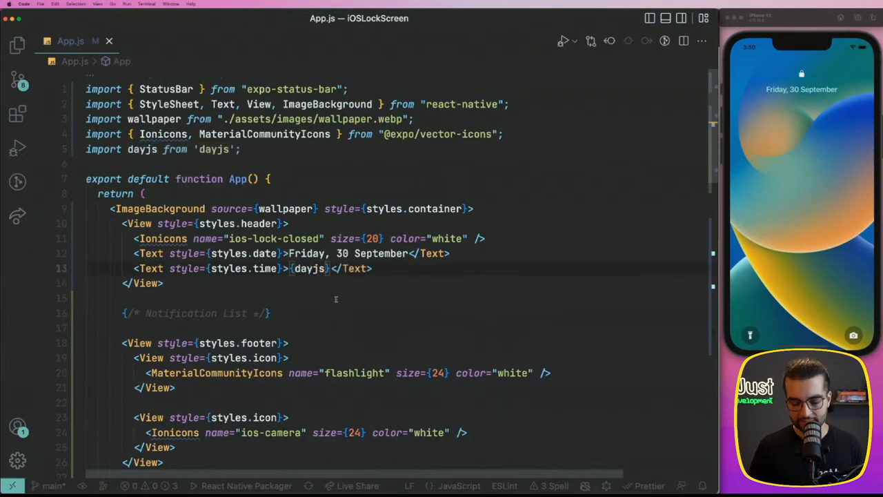
type("()")
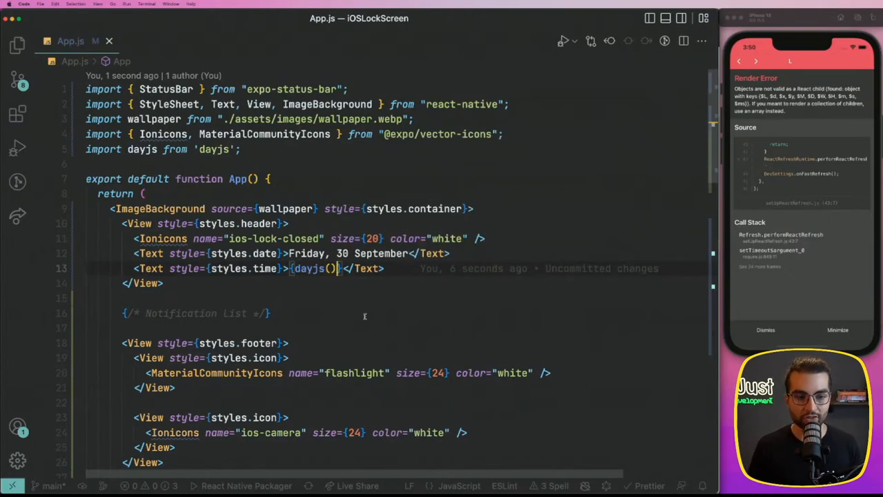
type("T")
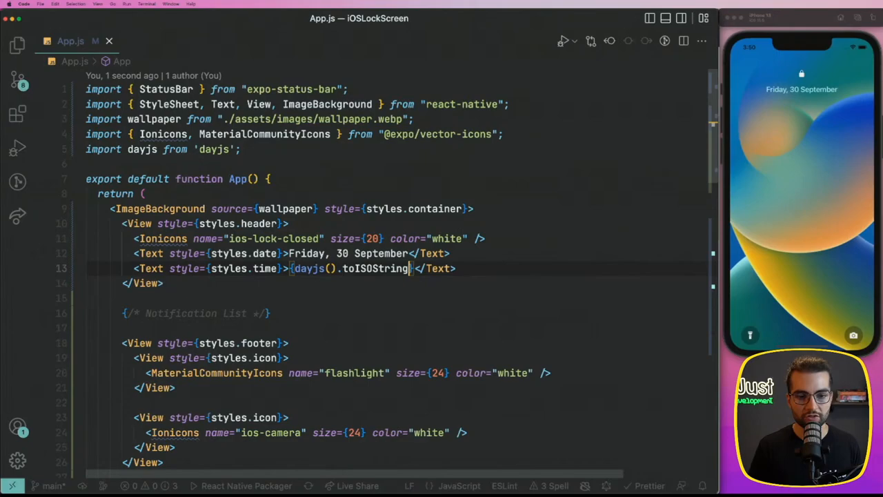
type("()")
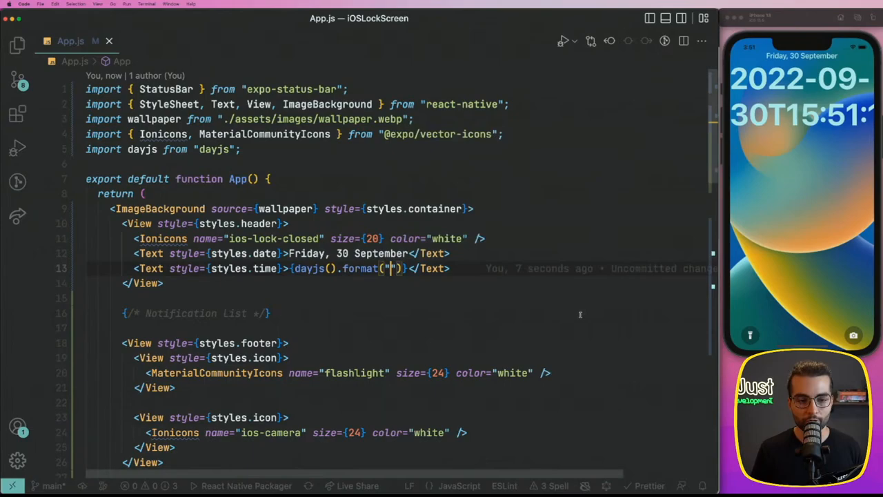
Step: Change the time Text to dayjs().format("hh:mm") so the clock reads 03:51
type("hh:")
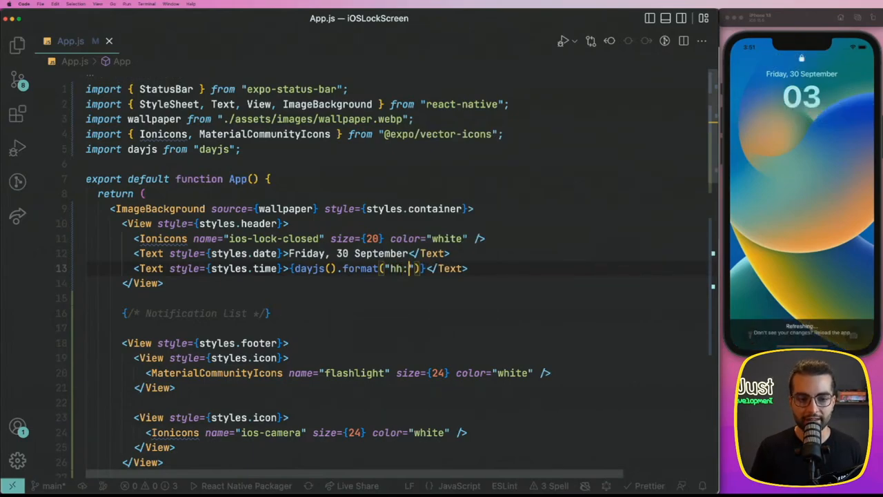
type("mm:")
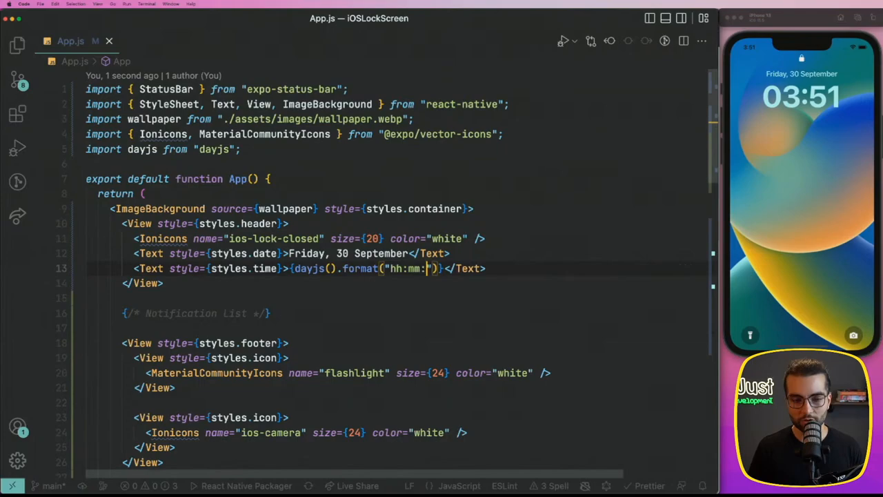
type("ss")
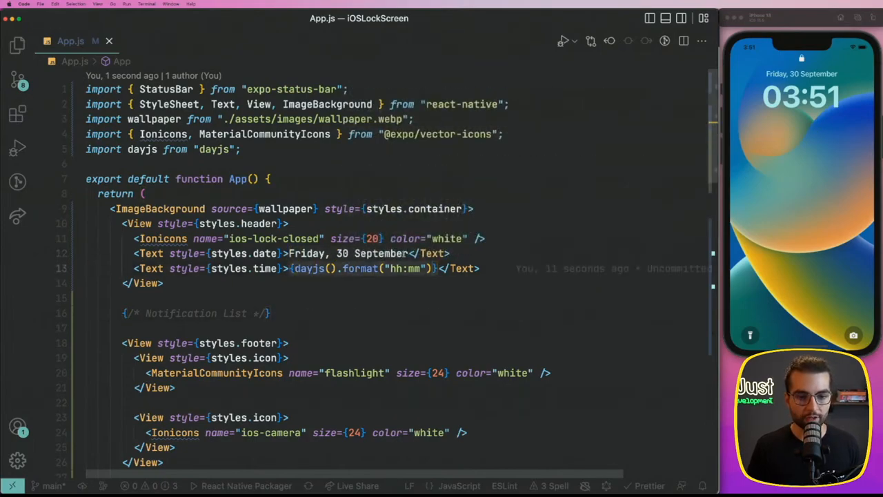
Step: Replace the hardcoded date with dayjs().format("dddd, DD MMMM") showing Friday, 30 September
type("{dayjs().format(\"hh:mm\")}")
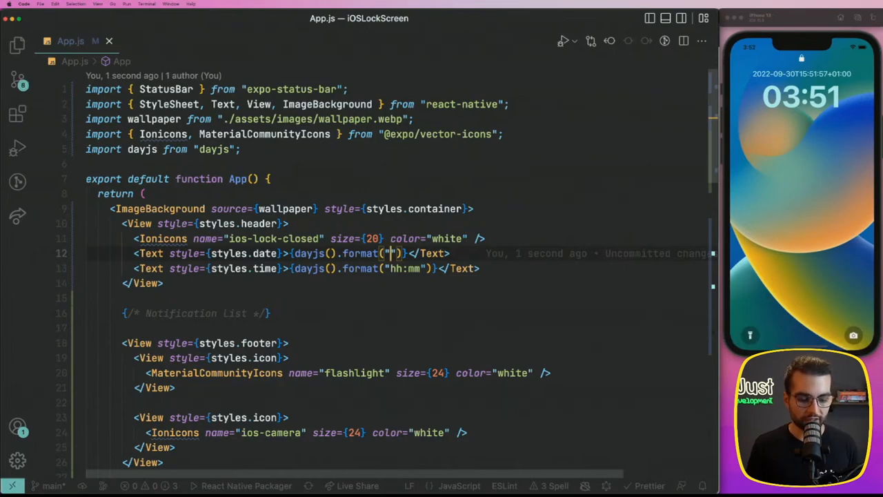
type("dddd, DD")
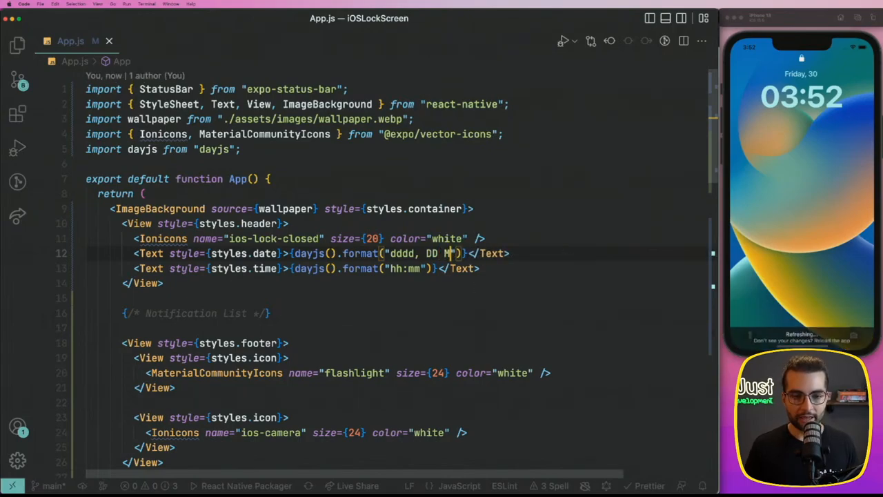
type("MMM")
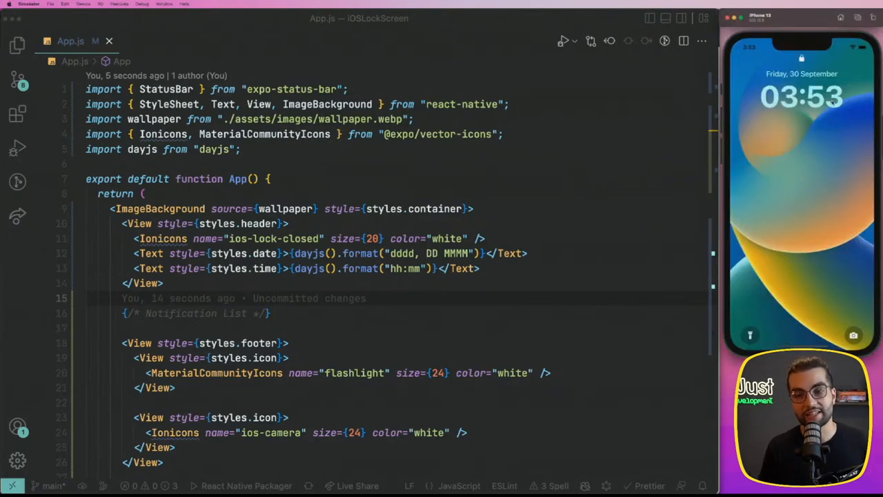
left_click(334, 254)
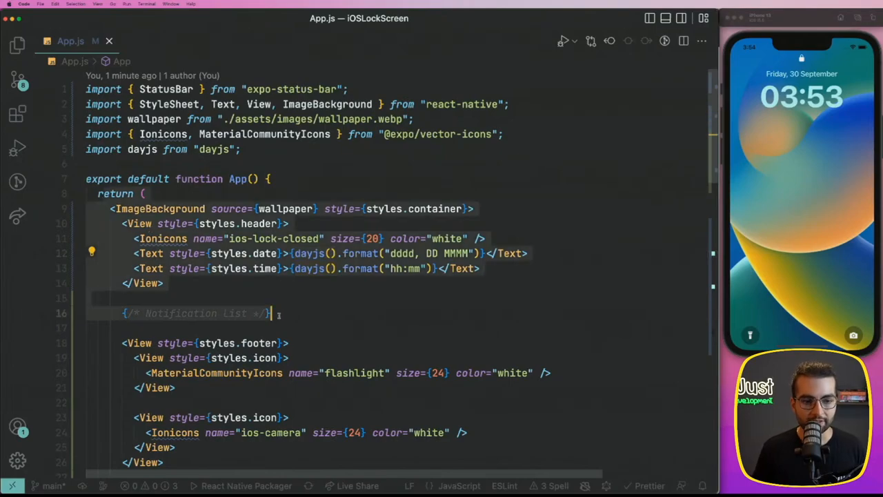
mouse_move(276, 314)
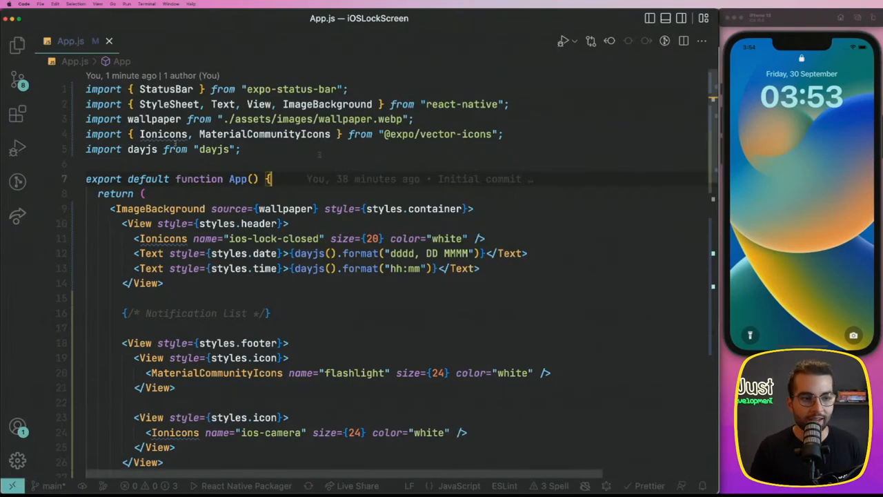
Step: Import useState from react and declare const [date, setDate] = useState(dayjs())
key("Enter")
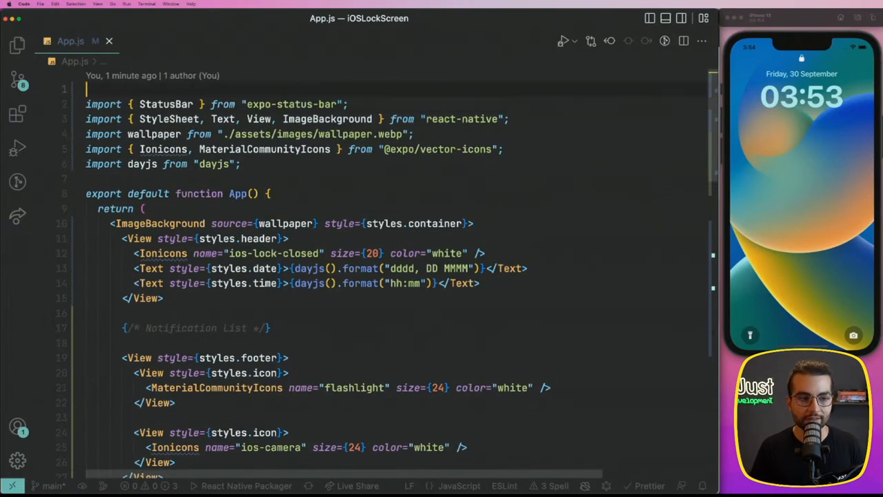
type("import {")
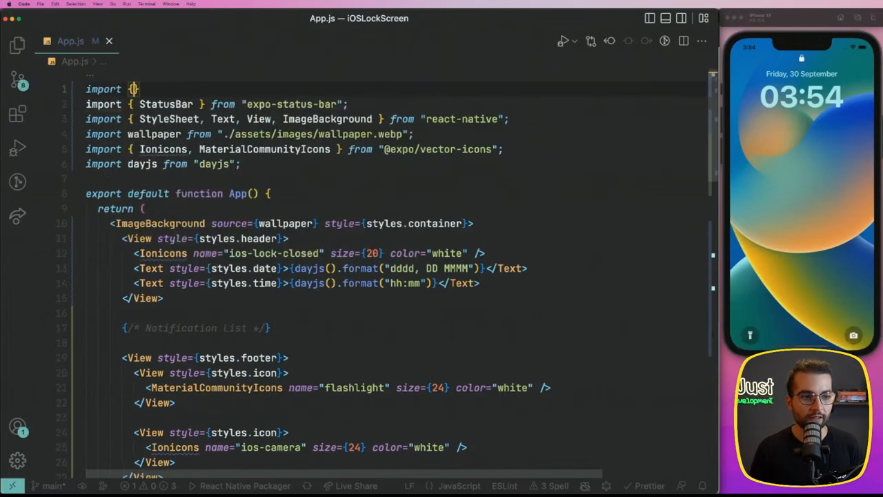
type("useState")
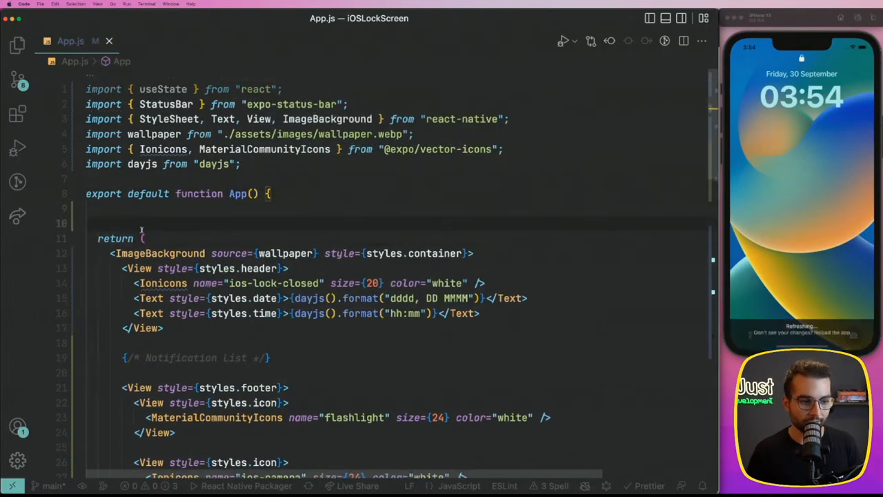
type("const [date,")
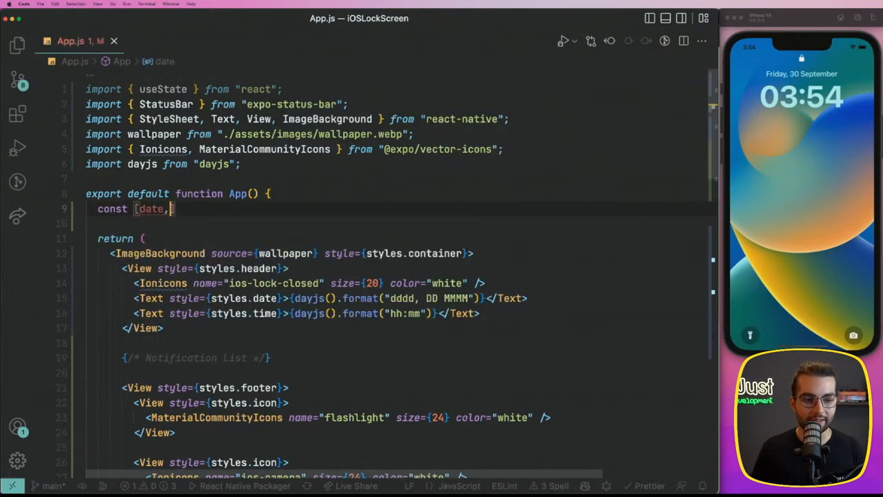
type("setDate]")
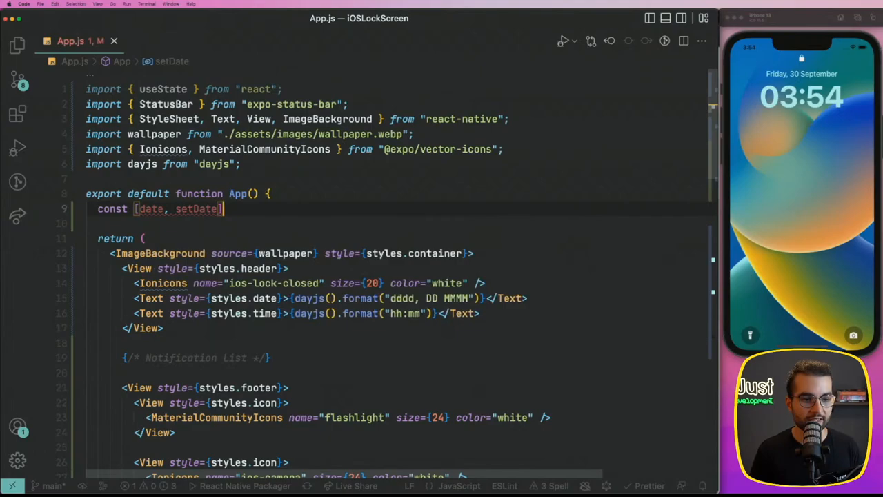
type("= useState();")
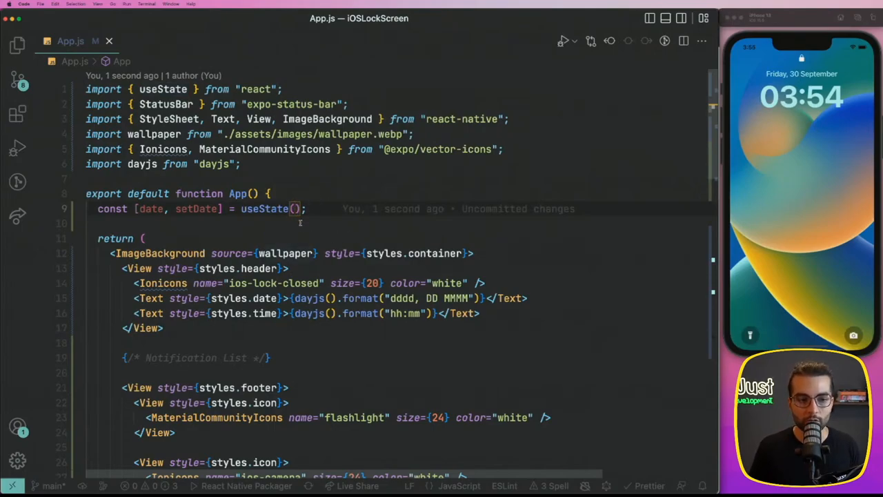
type("dayjs(")
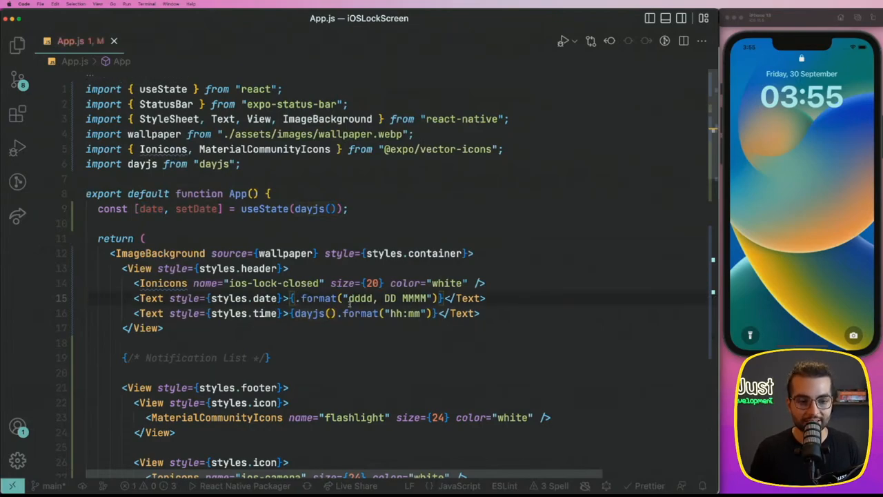
Step: Drive the date and time Texts from the date state and add useEffect to the React import
type("date")
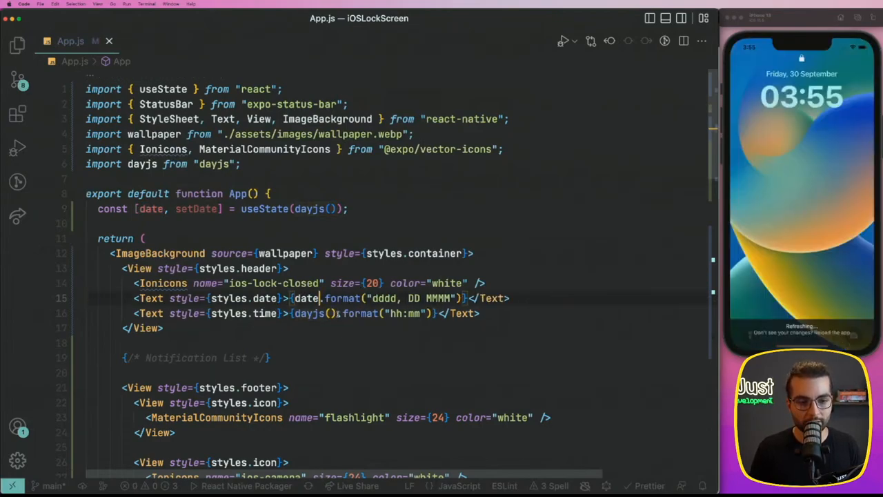
type("date")
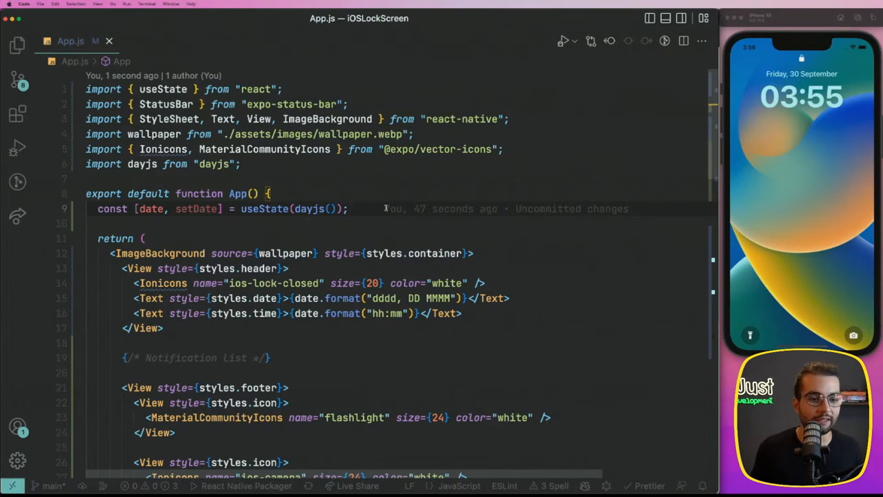
left_click(348, 208)
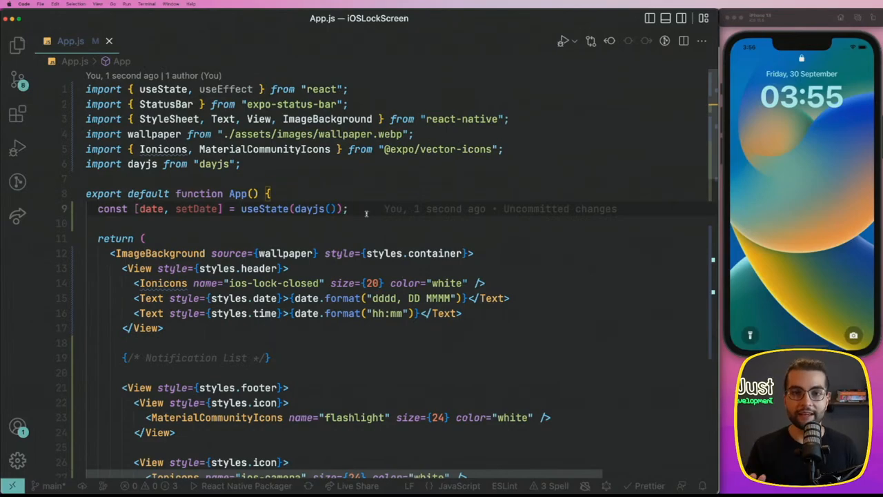
Step: Add useEffect(() => {}, []) containing setInterval(() => {}, 1000 * 1) below the useState line
type("useEffect(() => {")
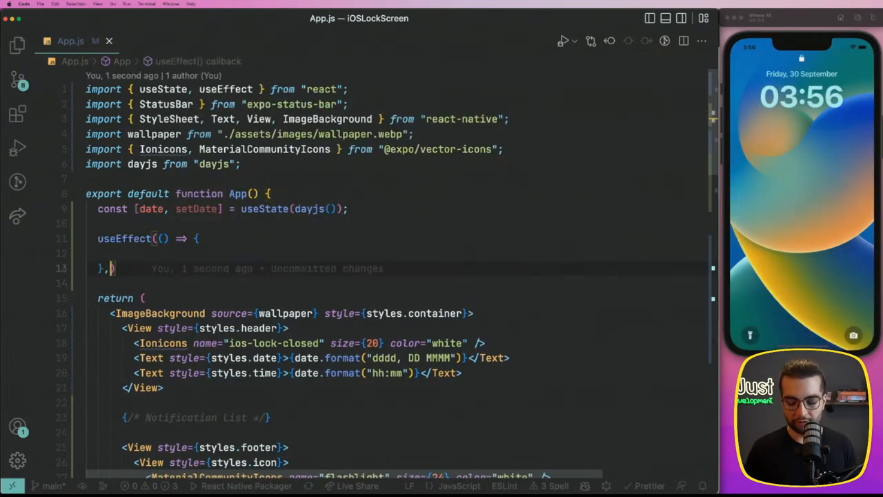
type("[]")
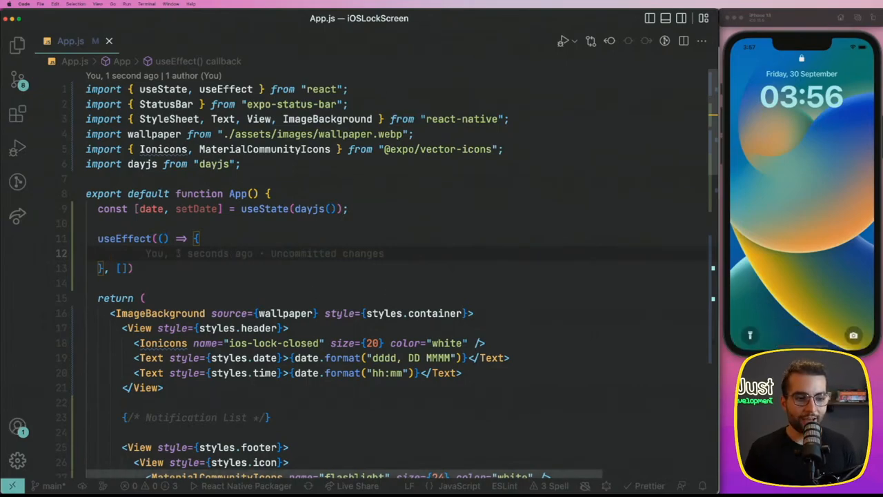
type("setIn")
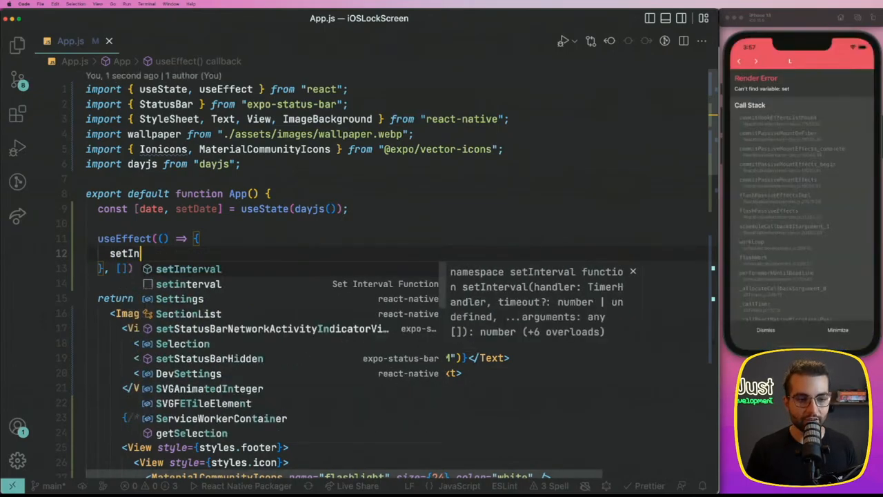
type("terval()")
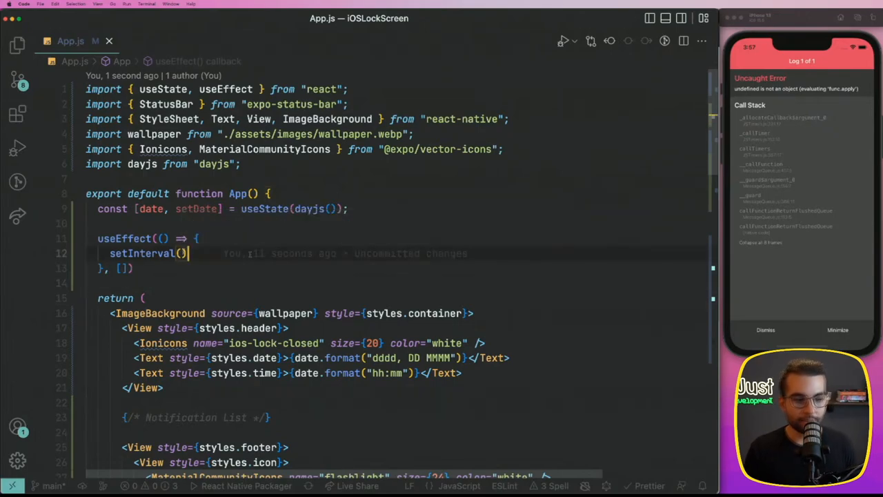
type("() => {}")
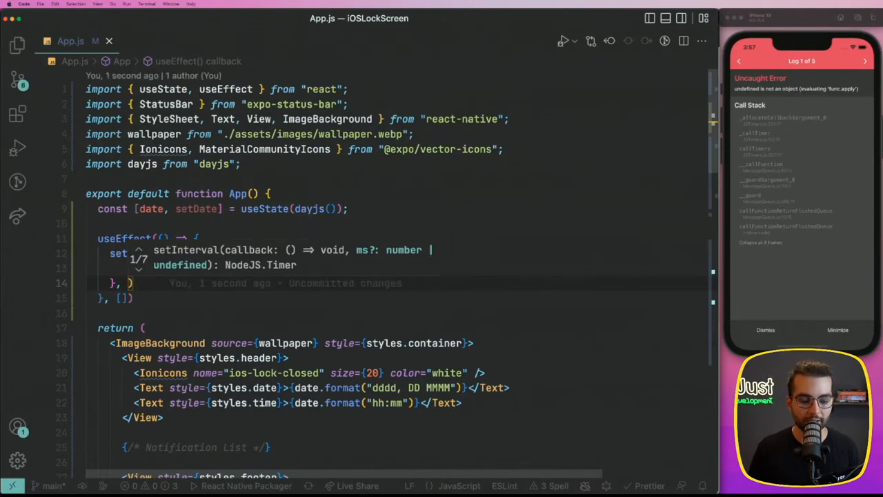
type("1000")
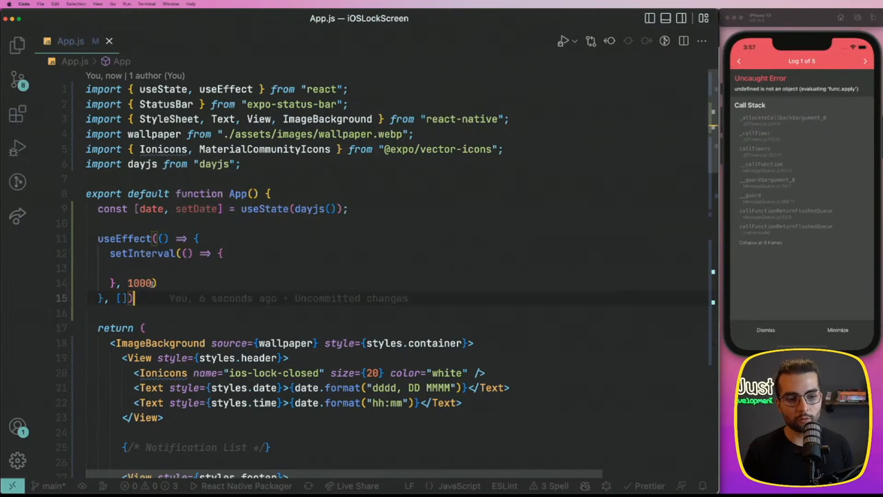
type("*")
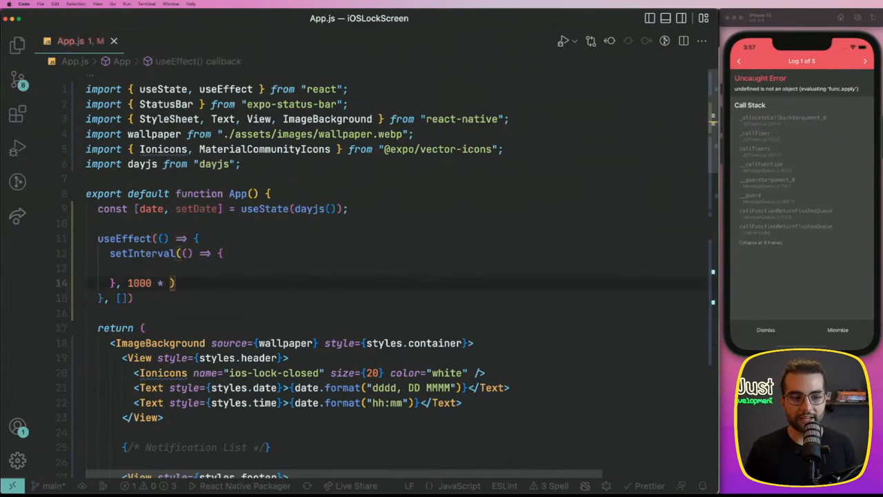
type("10")
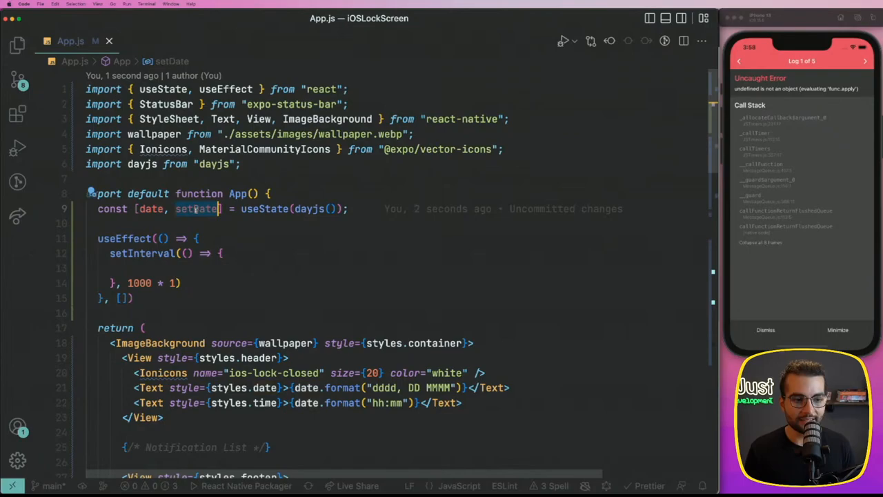
Step: Call setDate(dayjs()) in the interval callback and extend the time format to hh:mm:ss
type("setDate")
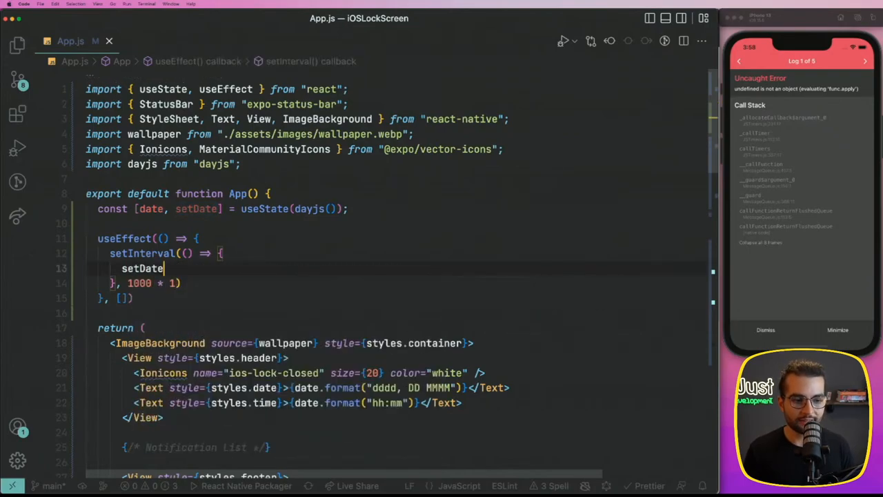
type("());")
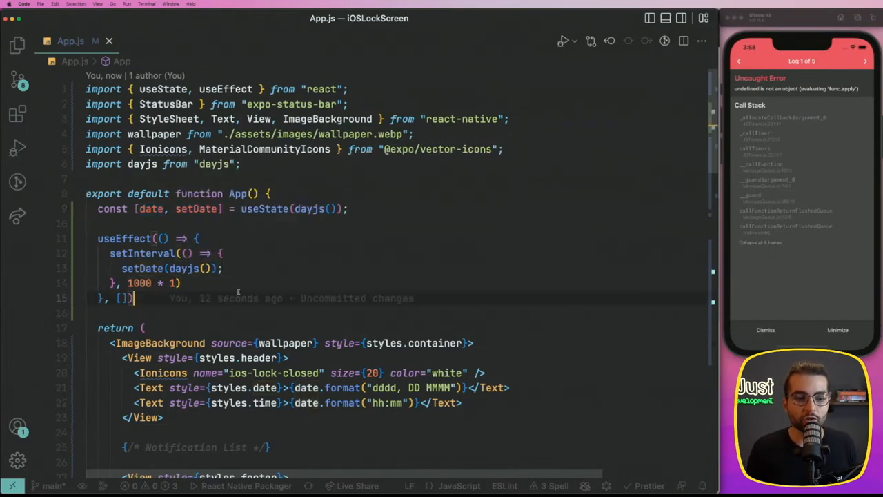
mouse_move(339, 342)
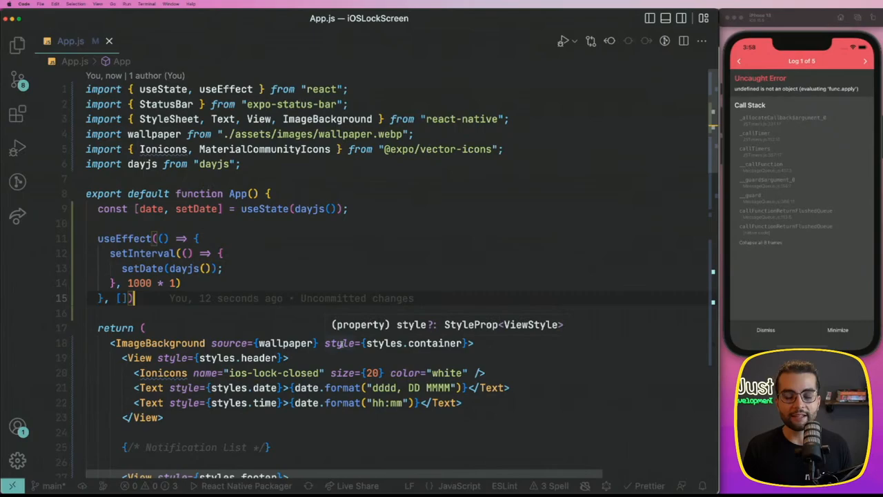
scroll("down", 3)
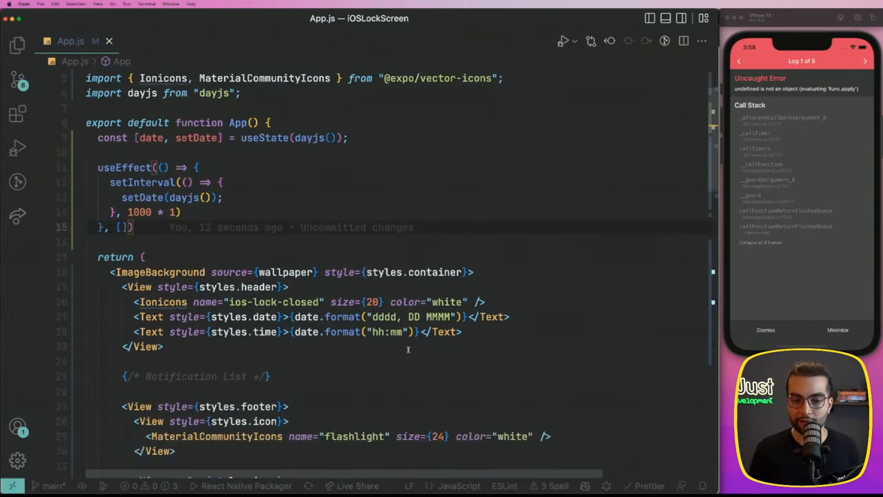
scroll("down", 3)
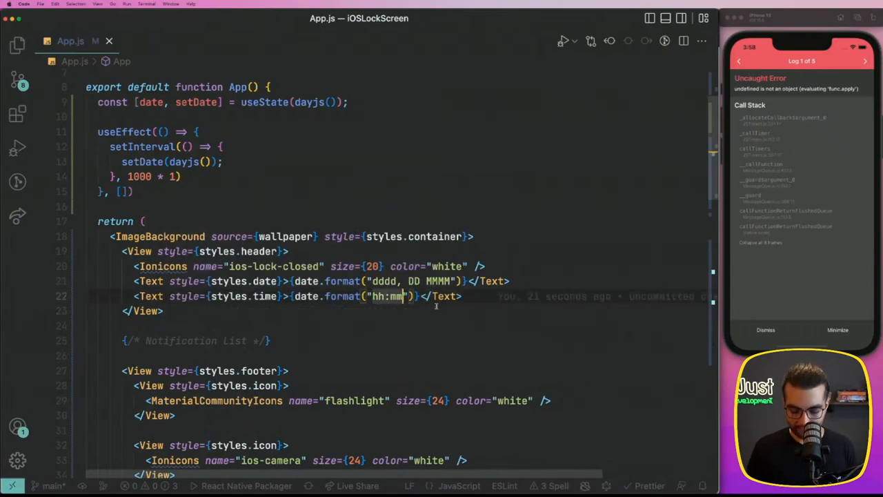
type(":ss")
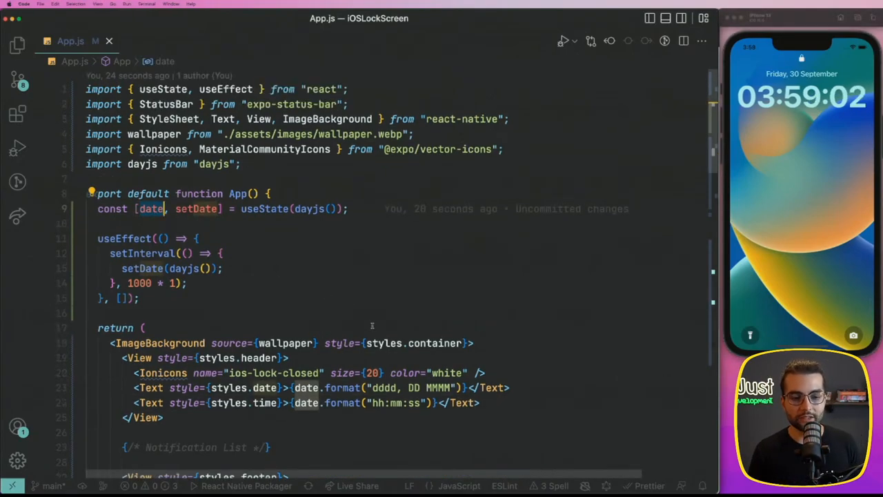
scroll("down", 3)
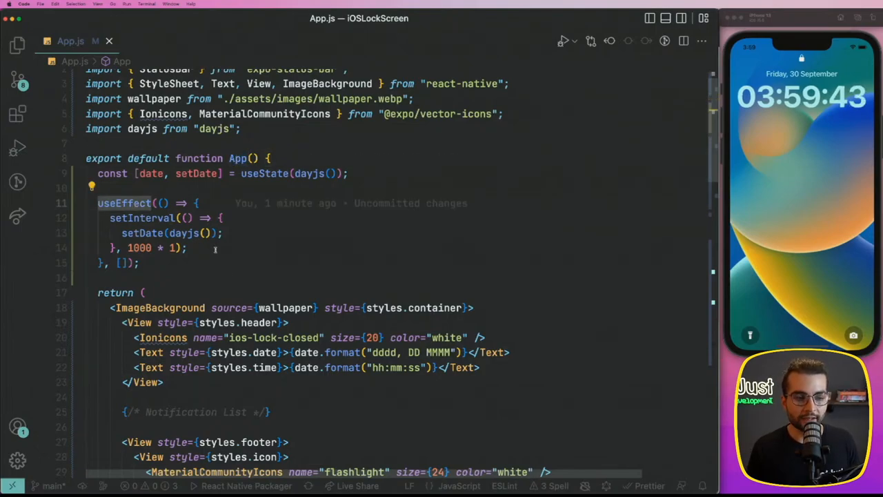
left_click(191, 249)
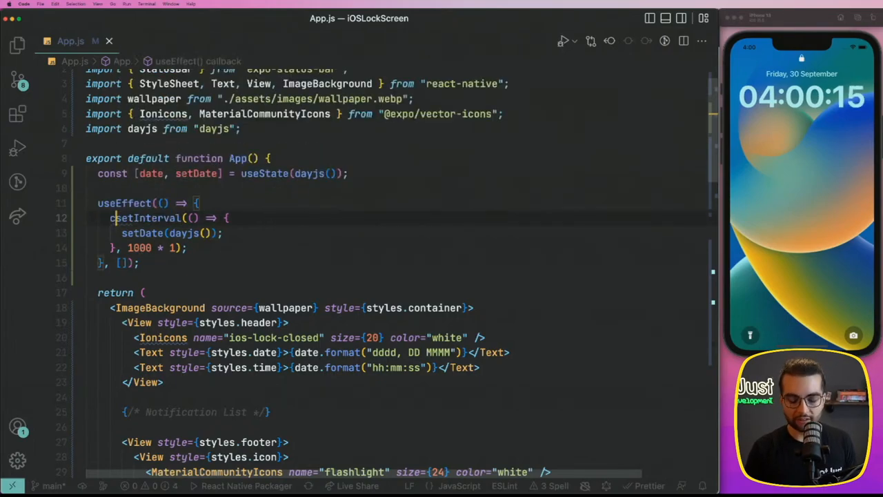
Step: Store the timer as const interval and return () => clearInterval(interval) from the effect
type("const interval =")
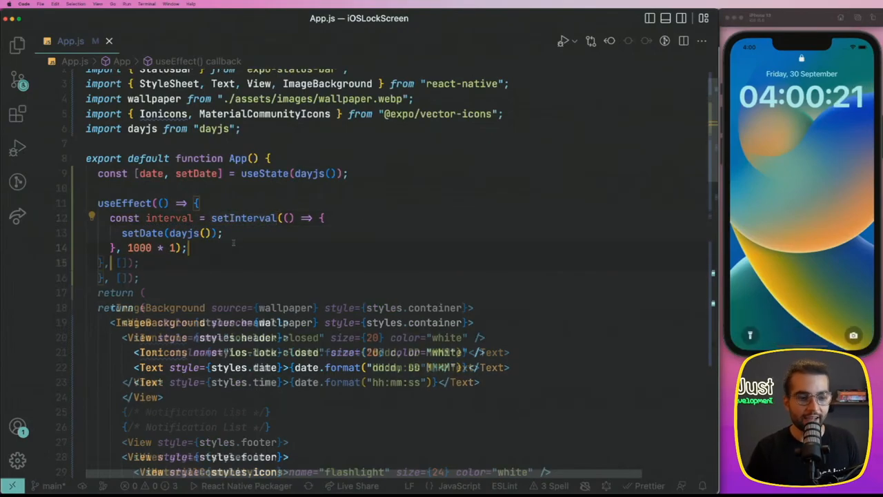
type("return")
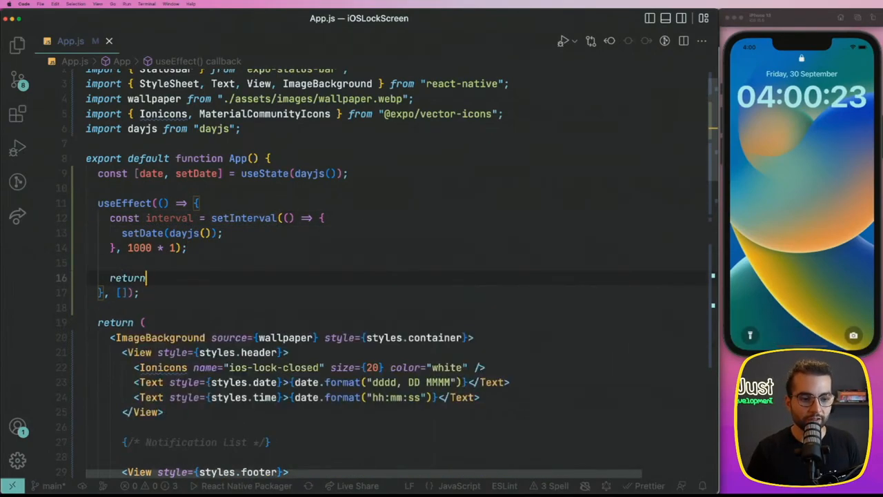
type("() =>")
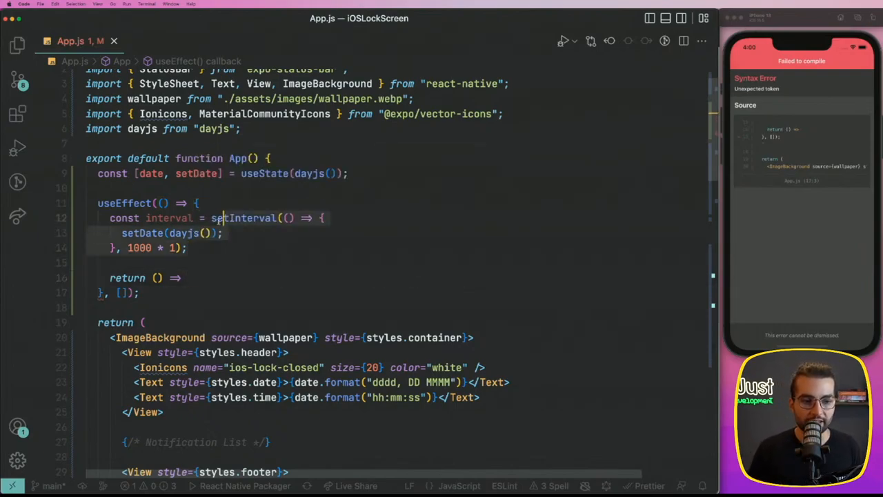
type("c")
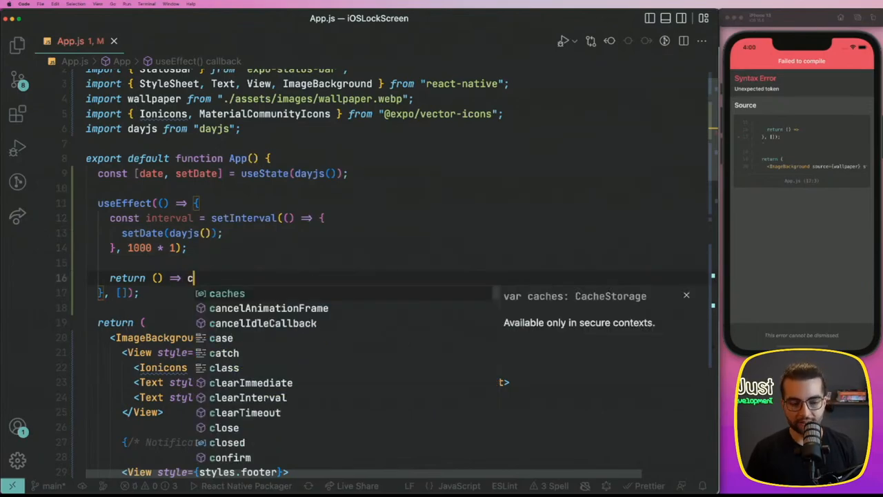
type("learInterval(")
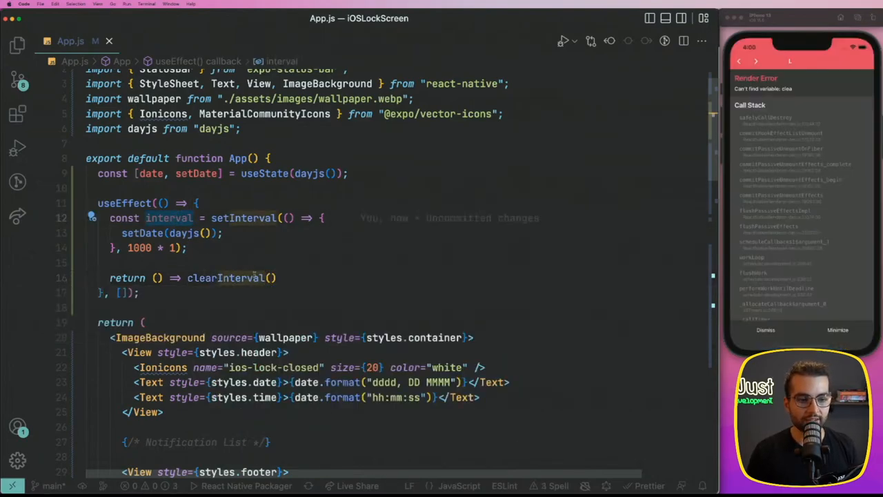
type("interval")
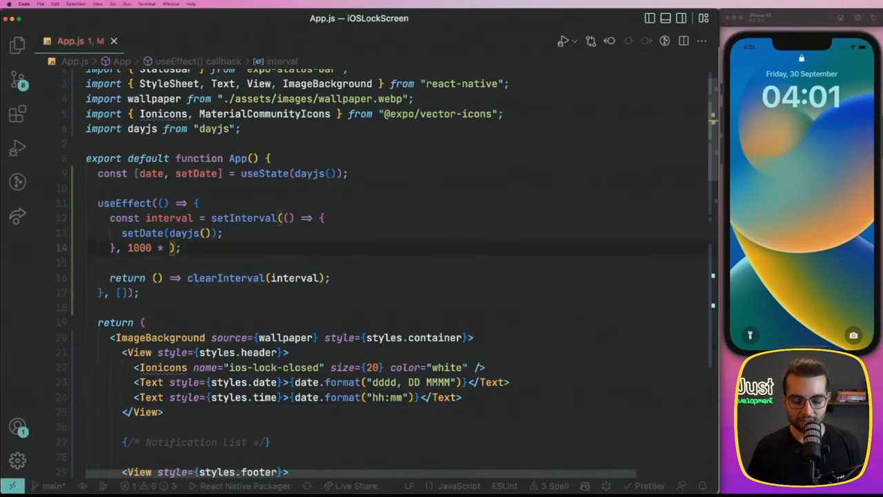
Step: Change the interval delay to 1000 * 60 so the clock refreshes once a minute
type("60")
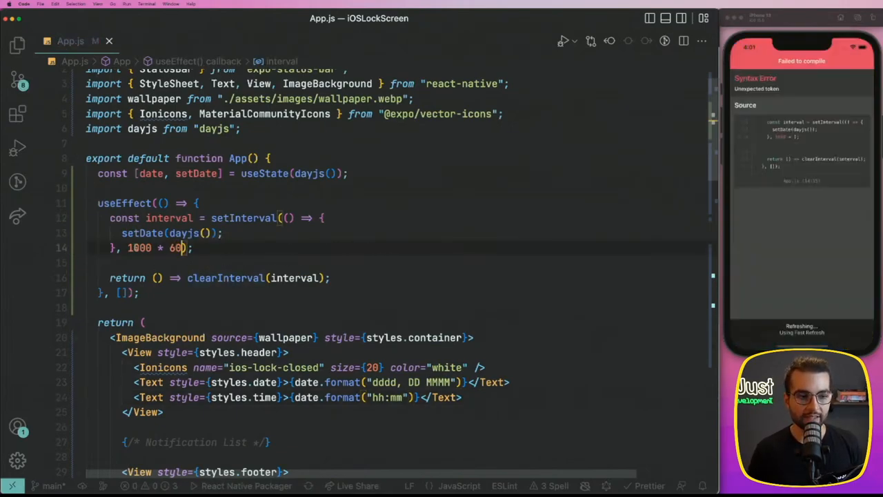